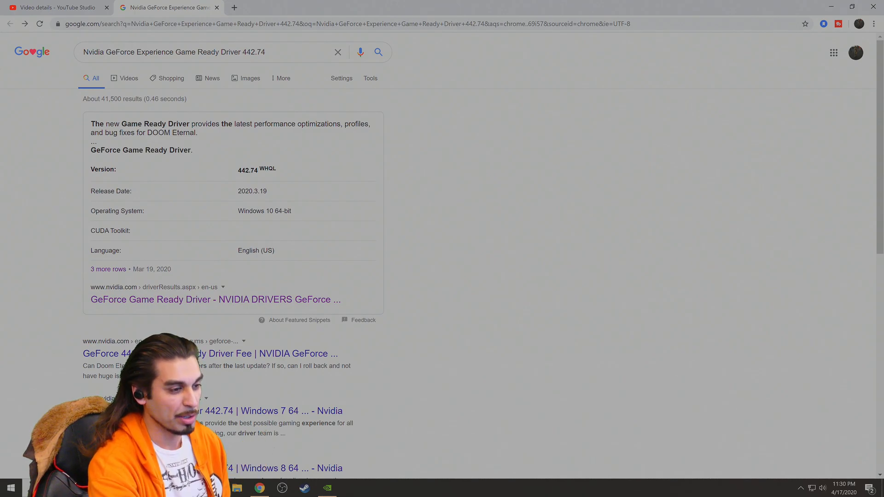
Download the Game Ready Driver 442.74 installer from NVIDIA's site and minimise the browser.
left_click(216, 299)
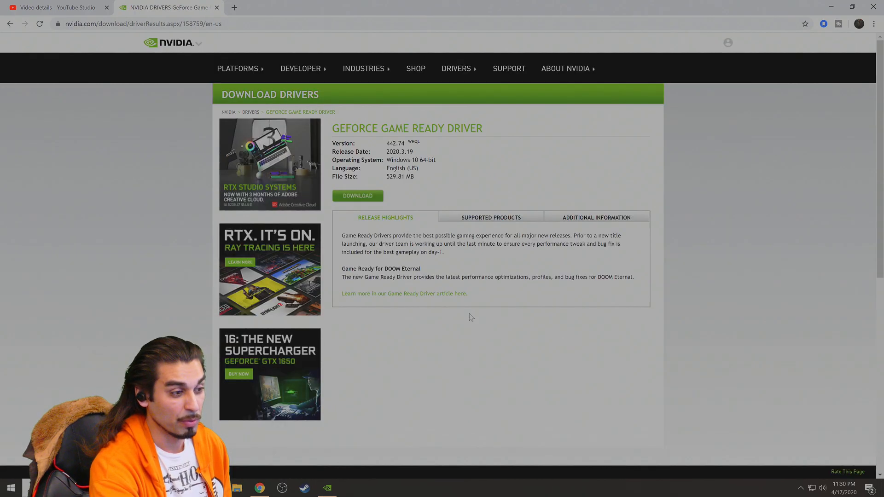
left_click(358, 195)
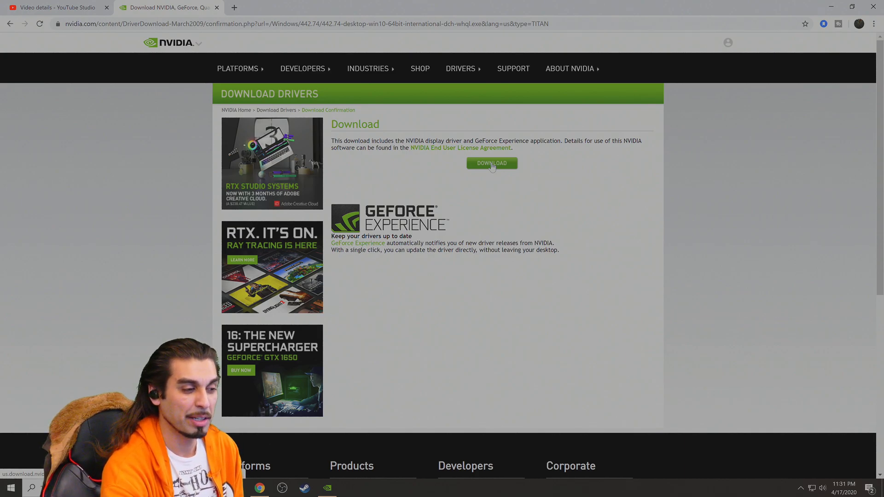
left_click(491, 163)
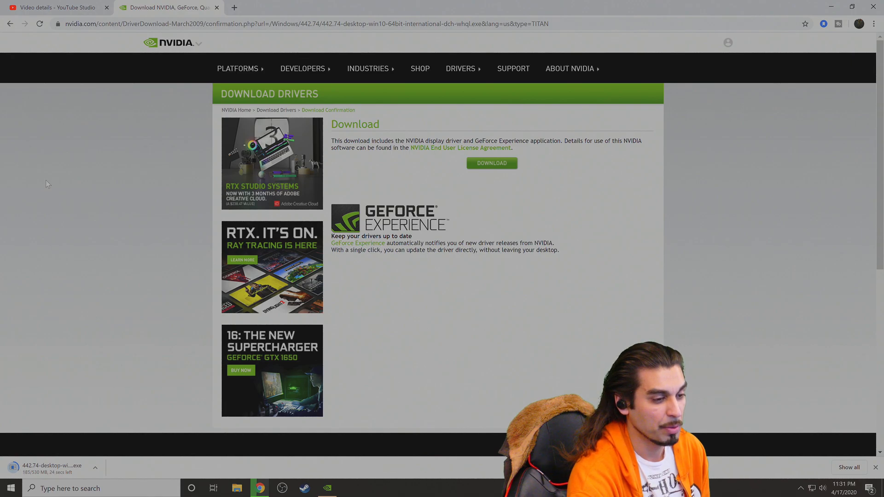
left_click(326, 488)
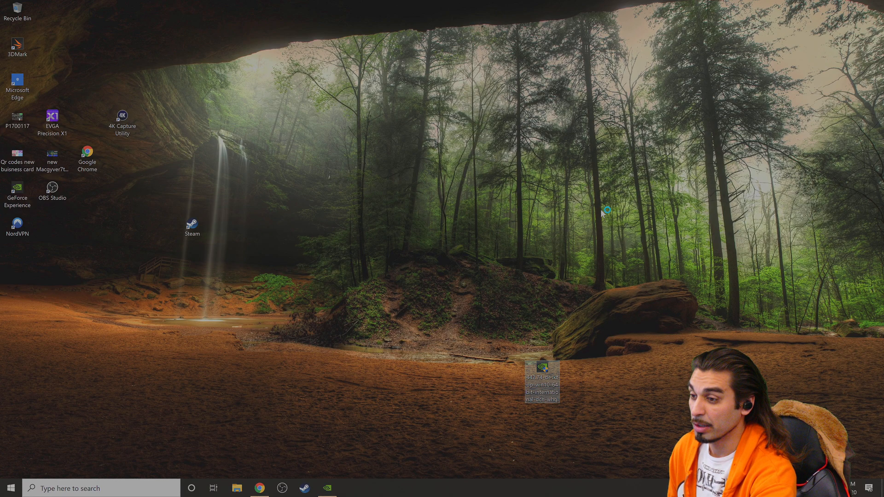
Run the 442.74 driver package from the desktop, allow it, and extract to the default folder.
double_click(542, 381)
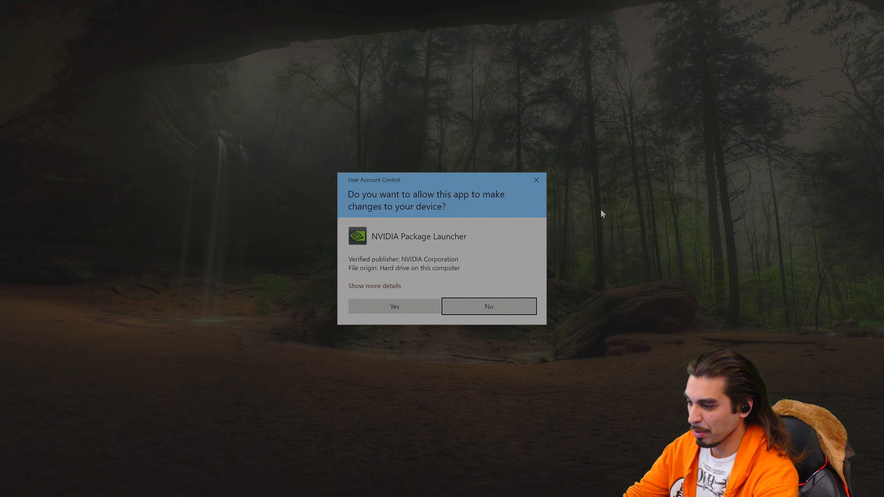
left_click(393, 306)
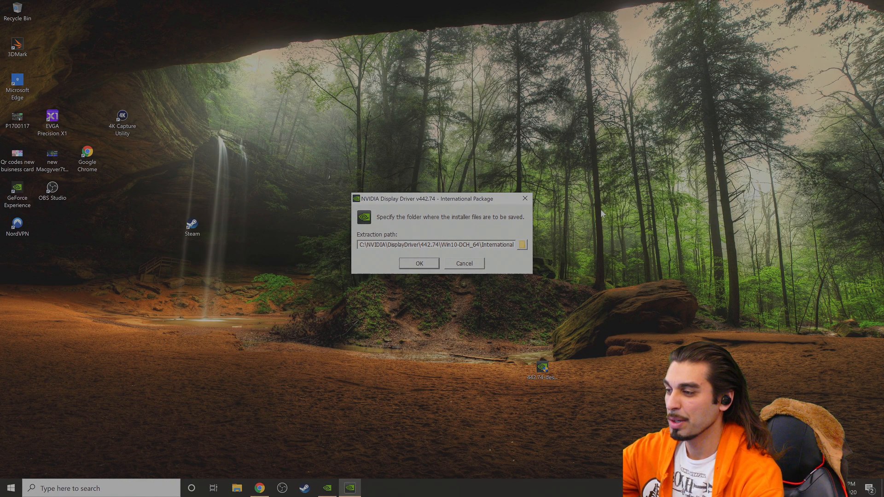
left_click(419, 263)
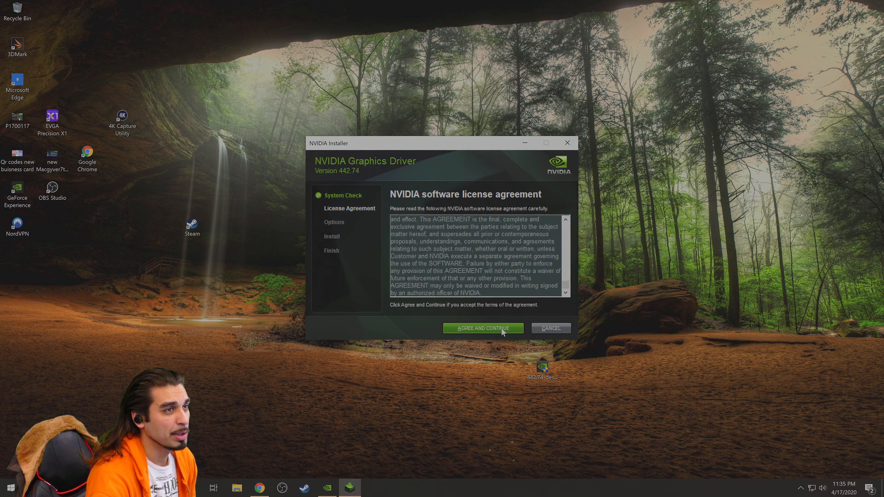
Agree to the license and choose Custom (Advanced) installation to list the driver components.
left_click(483, 328)
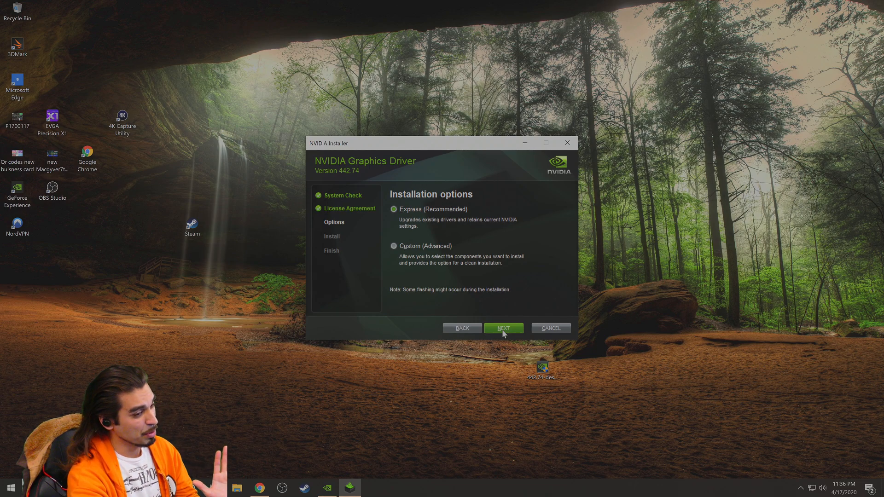
left_click(394, 246)
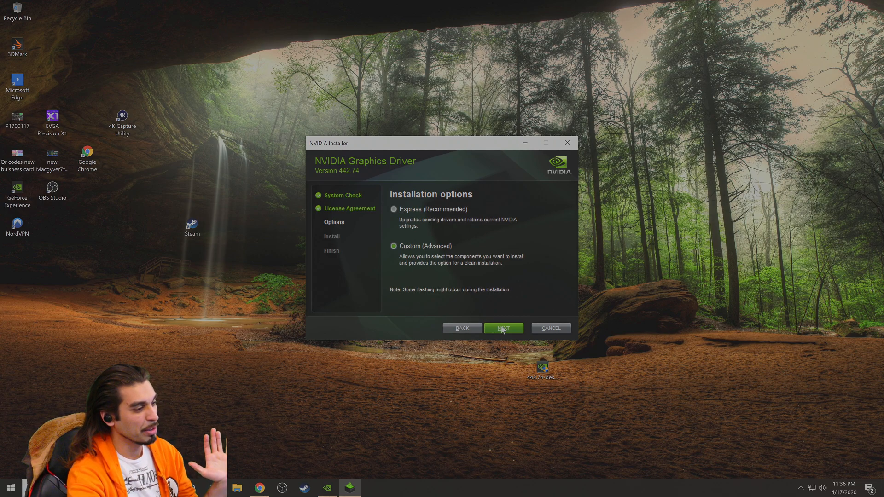
left_click(503, 328)
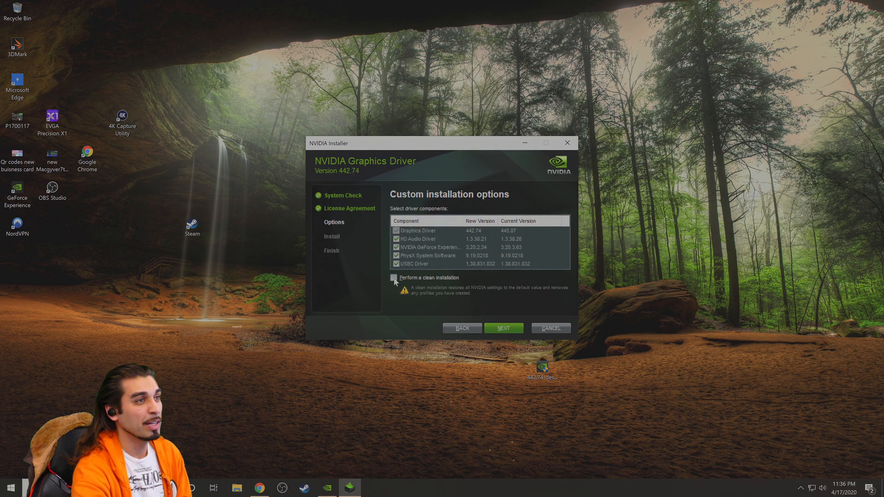
Perform a clean installation of all 442.74 components and close the finished installer.
left_click(393, 277)
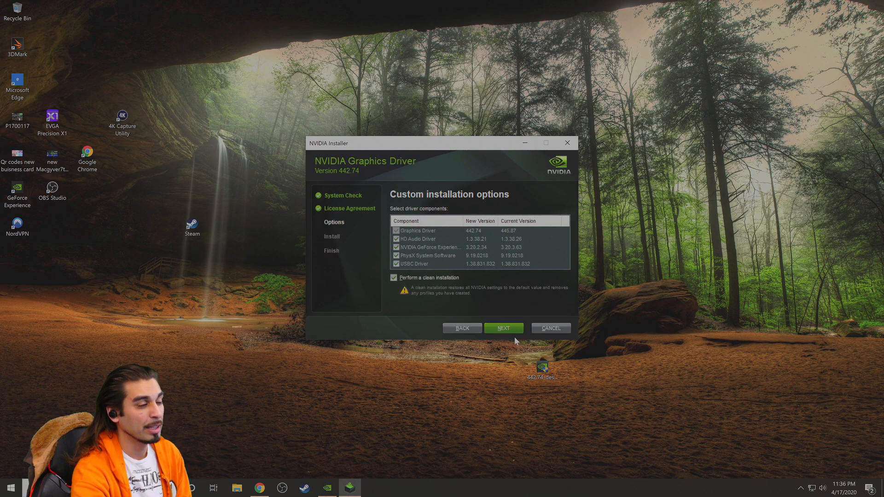
mouse_move(519, 322)
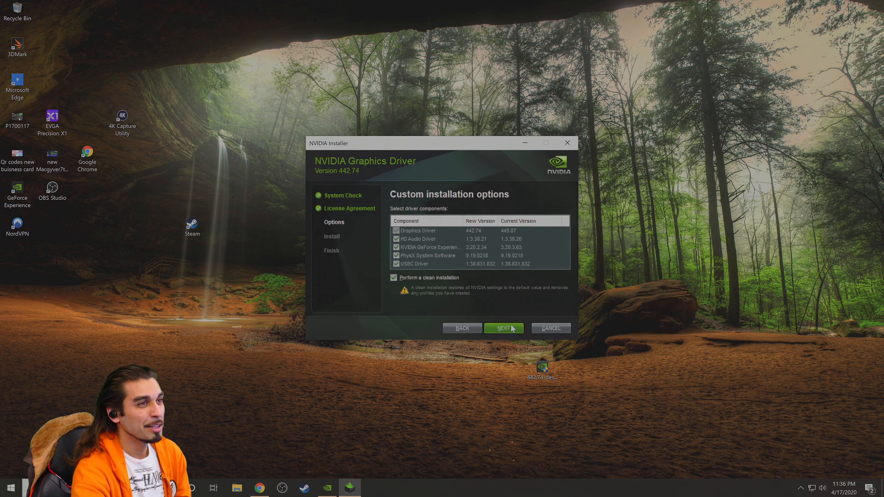
left_click(503, 328)
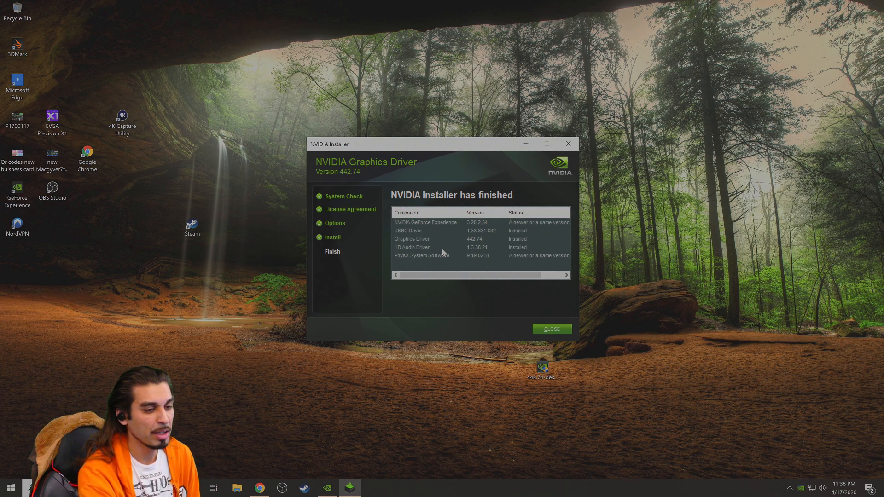
left_click(551, 328)
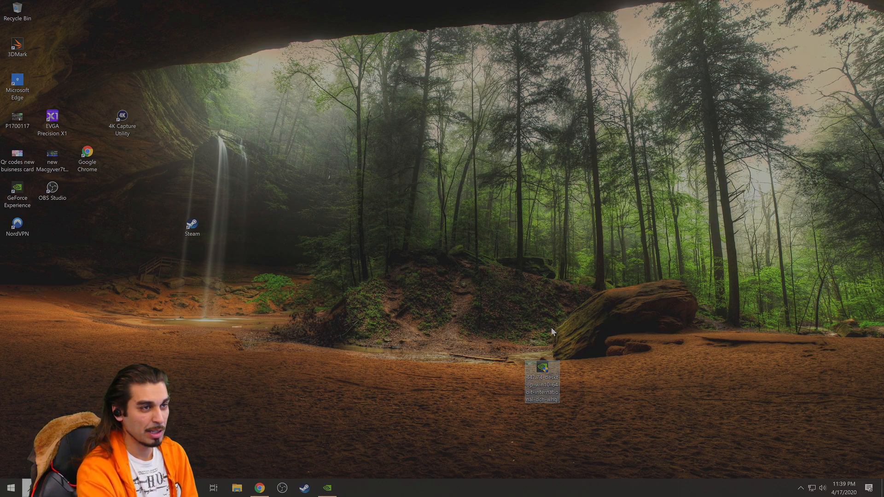
mouse_move(740, 438)
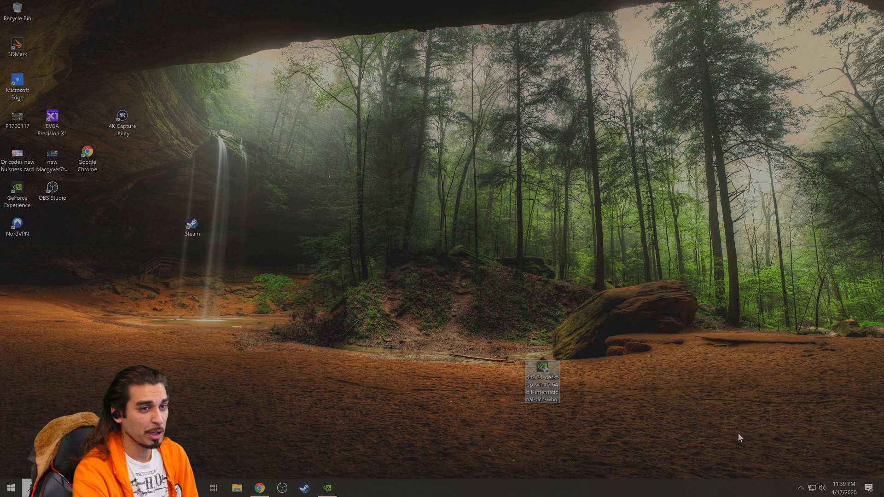
Launch GeForce Experience from the NVIDIA notification-area icon.
right_click(741, 437)
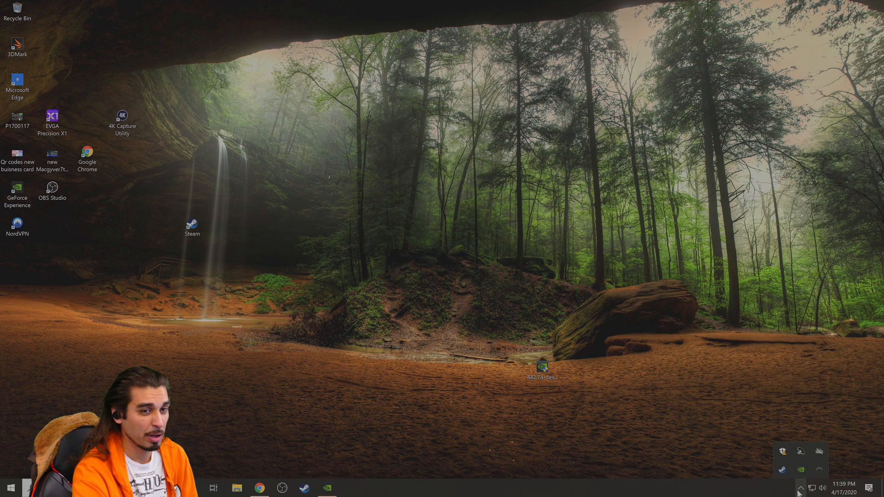
right_click(784, 470)
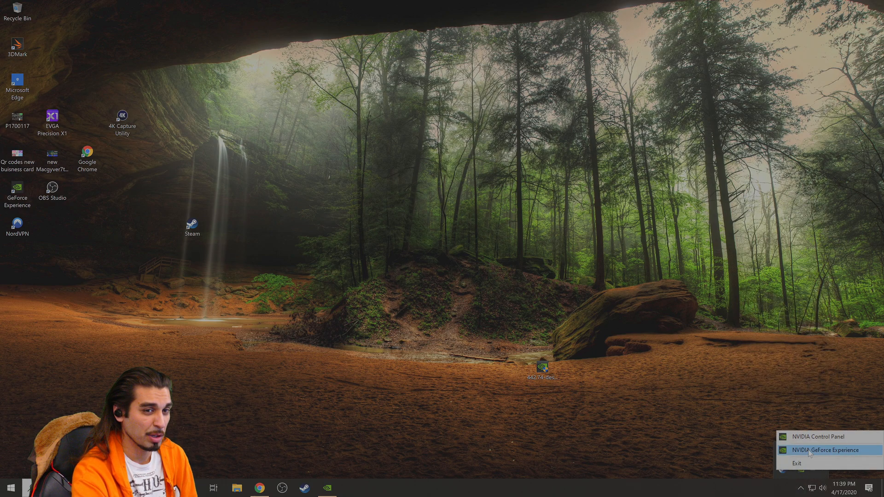
left_click(827, 451)
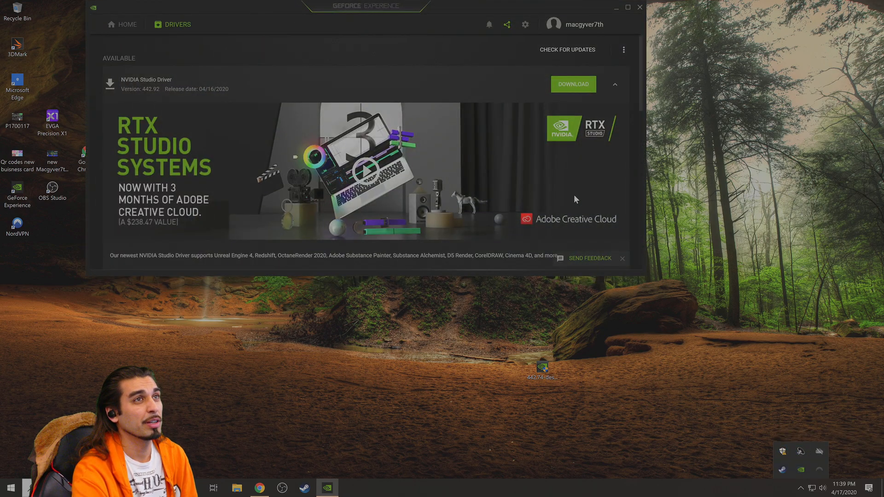
mouse_move(277, 80)
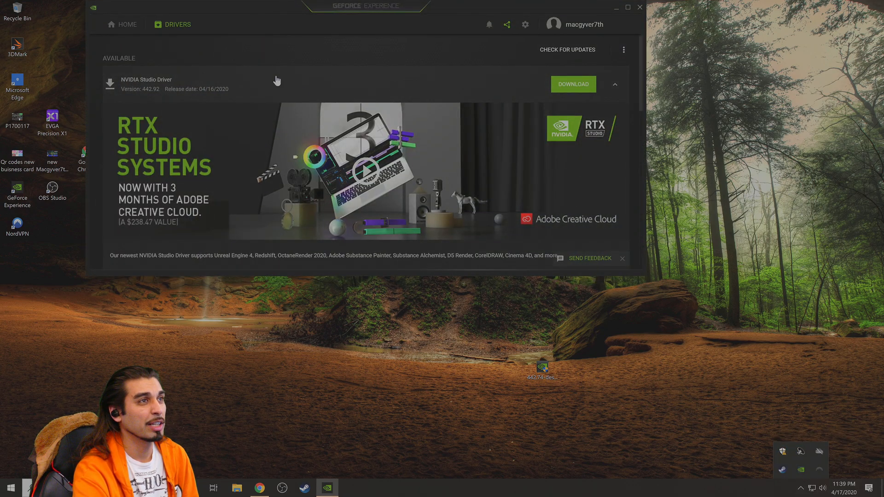
mouse_move(192, 81)
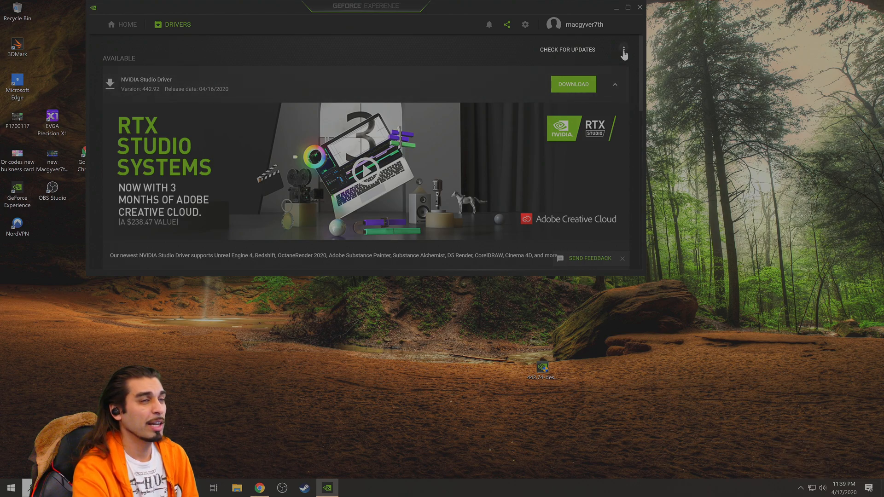
Start a custom installation of Game Ready Driver 445.87 from the Drivers page.
left_click(567, 50)
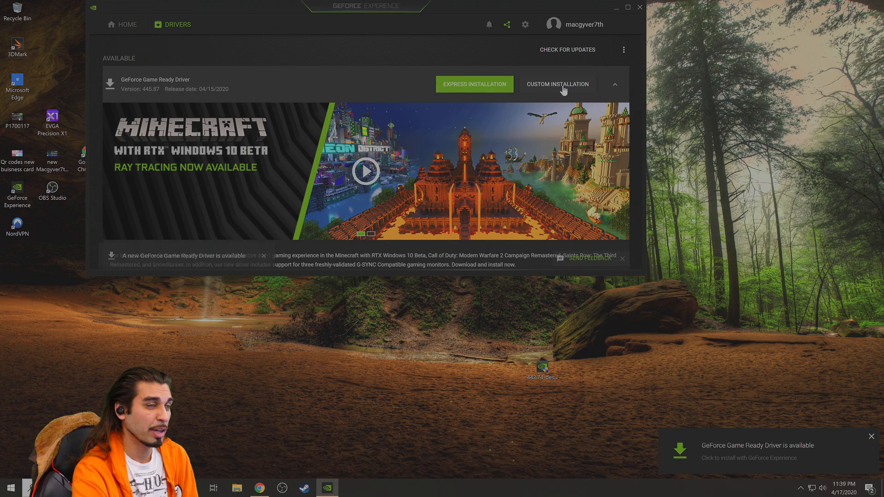
left_click(474, 84)
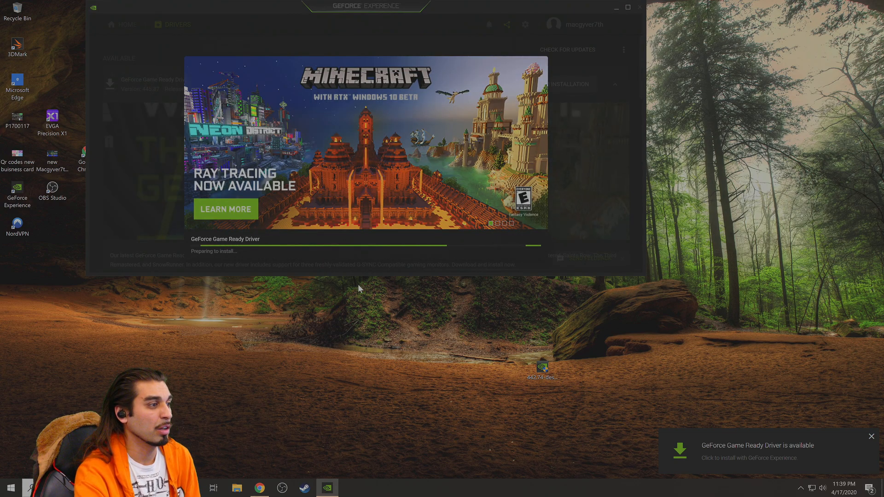
left_click(870, 437)
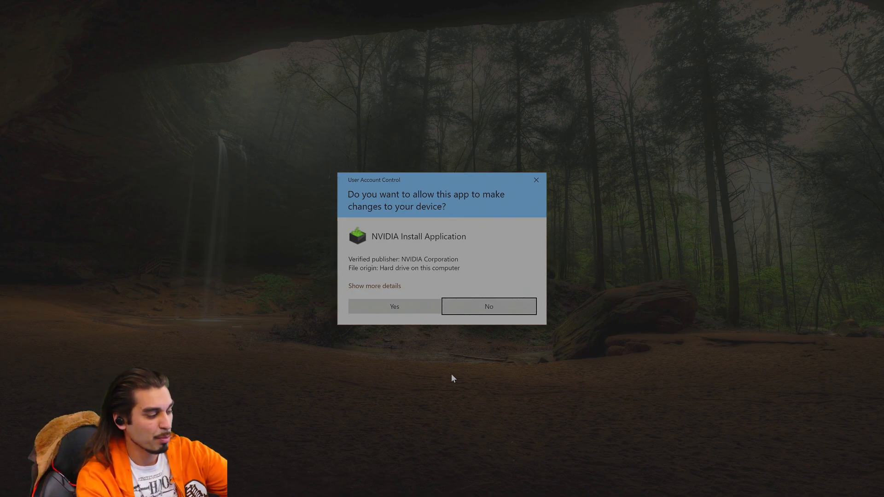
Allow the installer, clean-install driver 445.87 and dismiss the completion message.
left_click(393, 306)
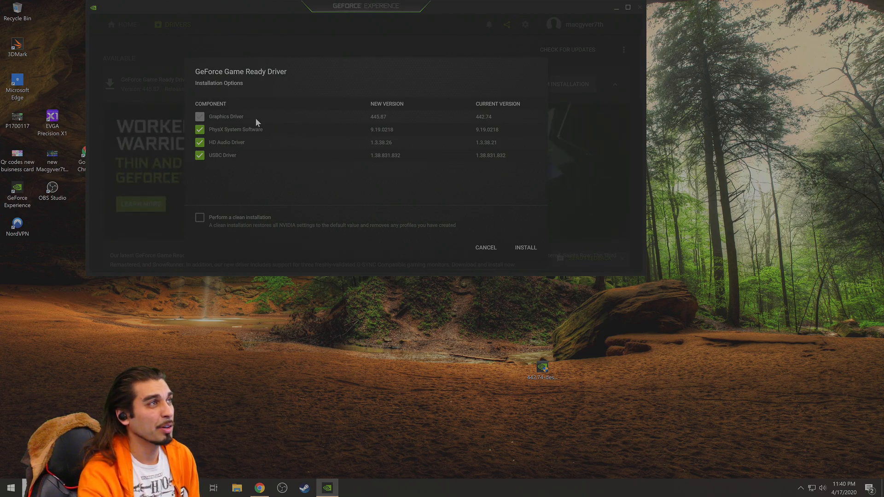
mouse_move(231, 201)
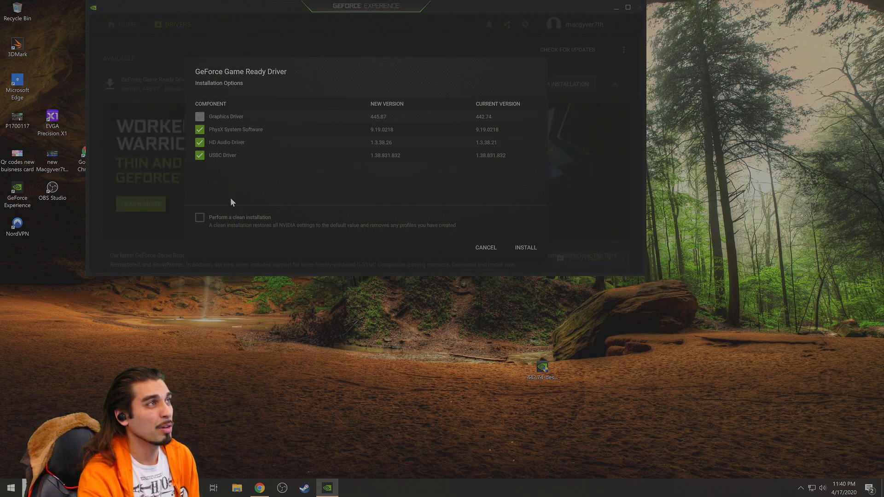
left_click(200, 217)
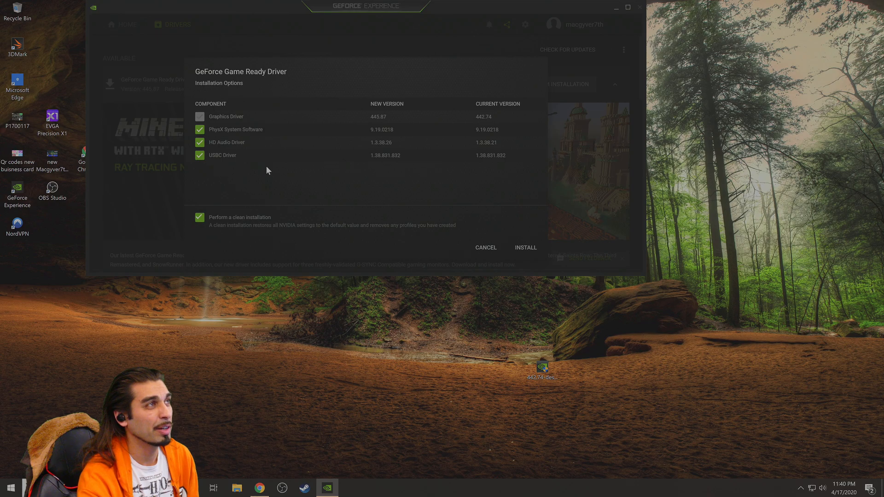
left_click(525, 248)
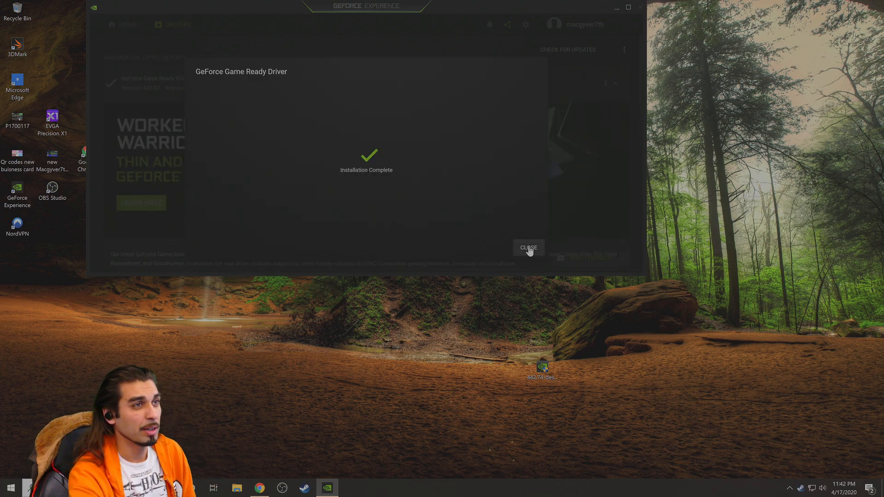
left_click(528, 248)
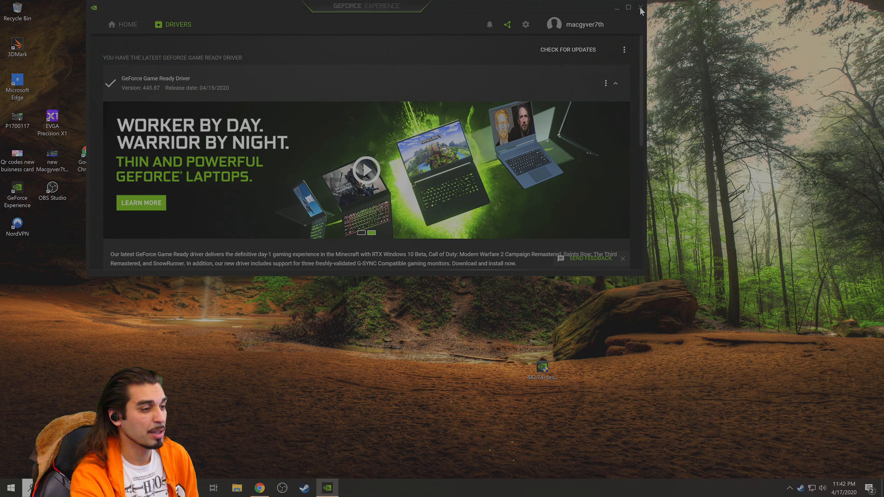
Close GeForce Experience to return to the desktop.
left_click(640, 9)
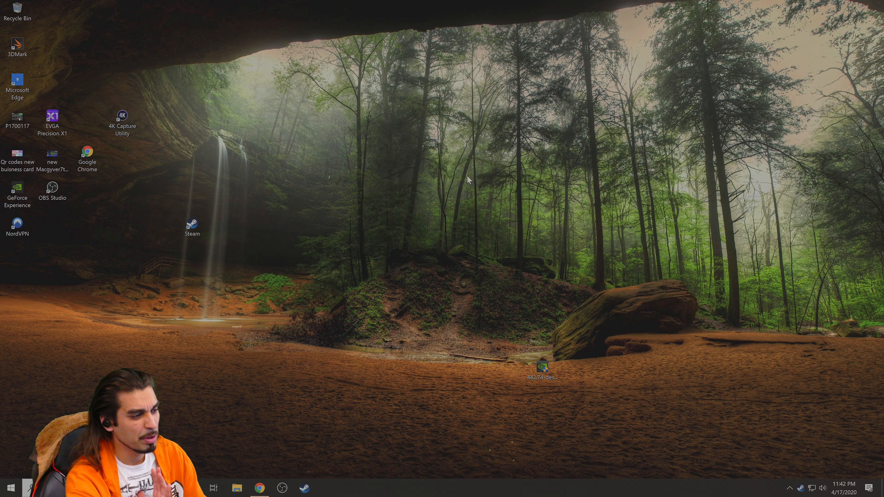
mouse_move(476, 176)
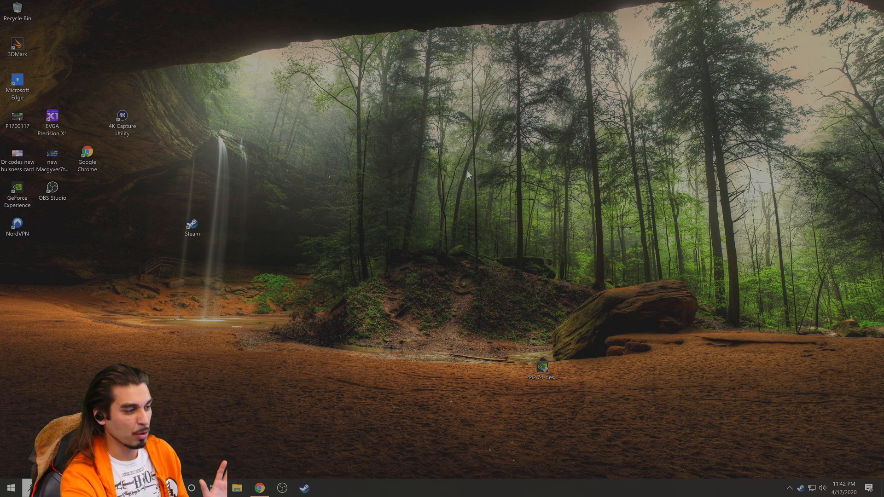
mouse_move(488, 161)
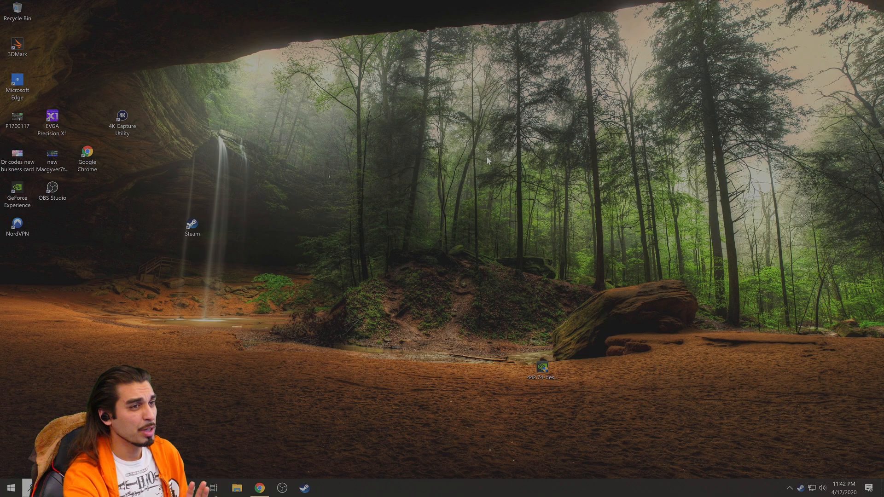
mouse_move(496, 169)
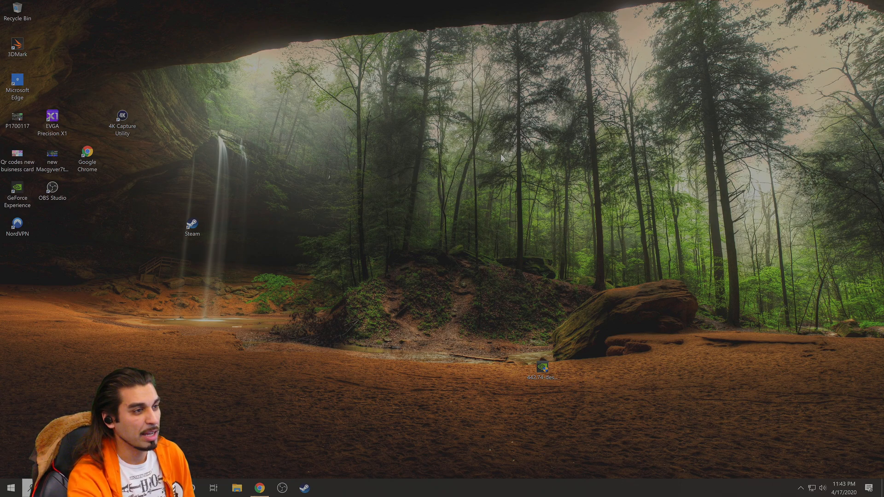
mouse_move(499, 160)
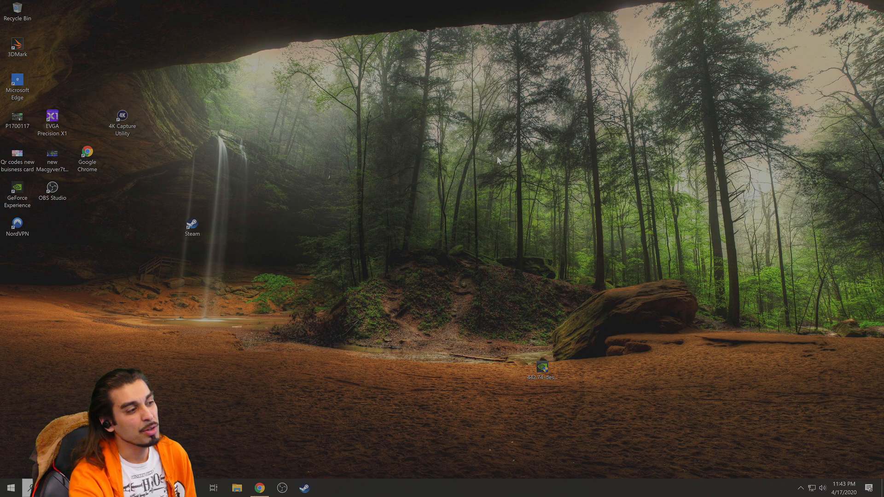
mouse_move(496, 165)
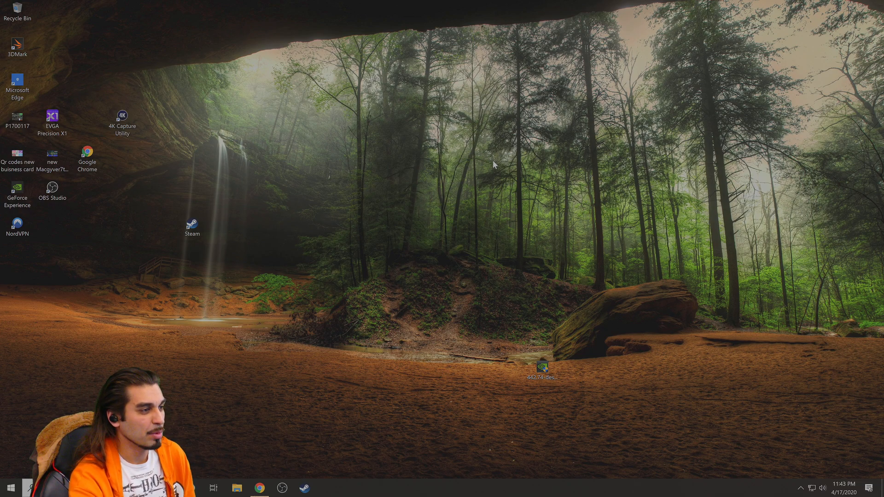
mouse_move(487, 164)
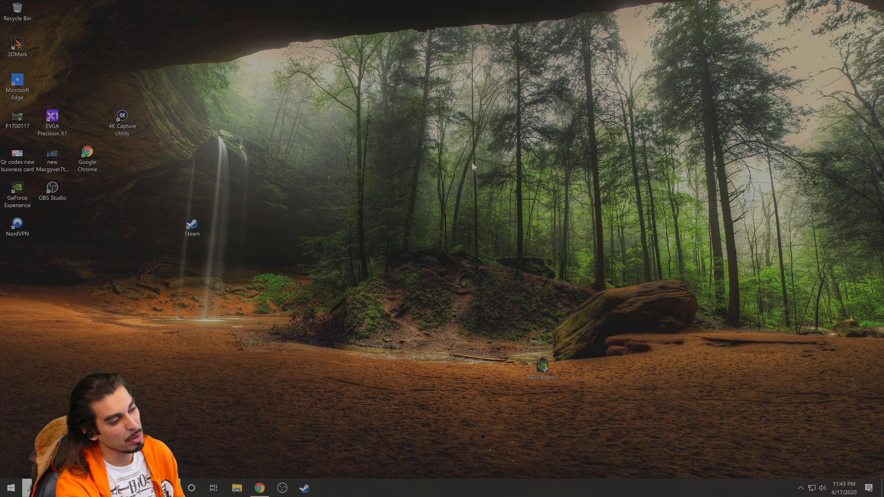
mouse_move(479, 162)
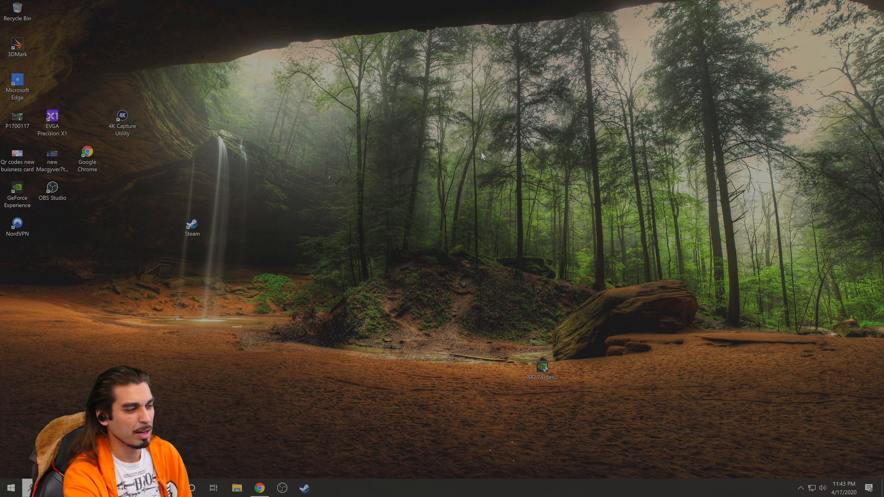
mouse_move(482, 154)
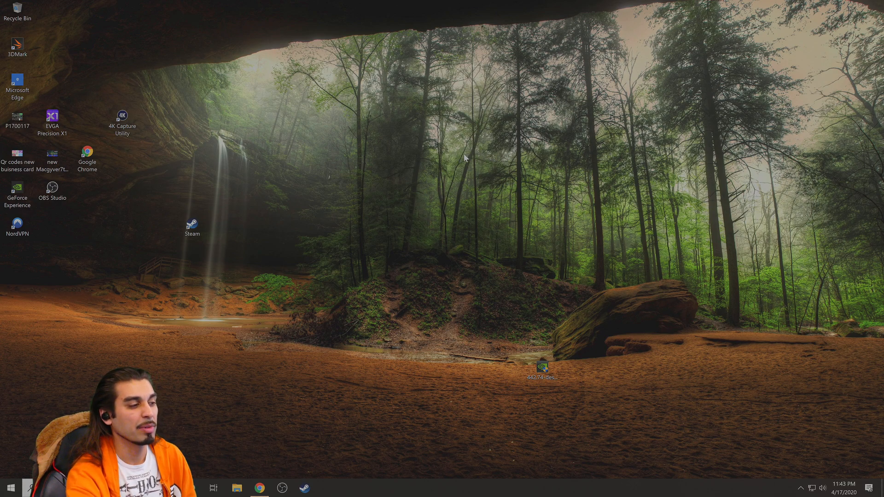
mouse_move(464, 157)
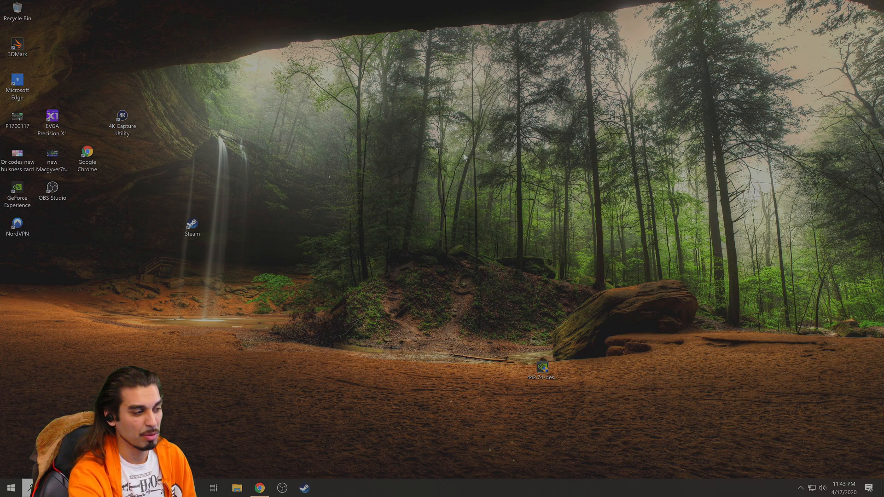
mouse_move(448, 332)
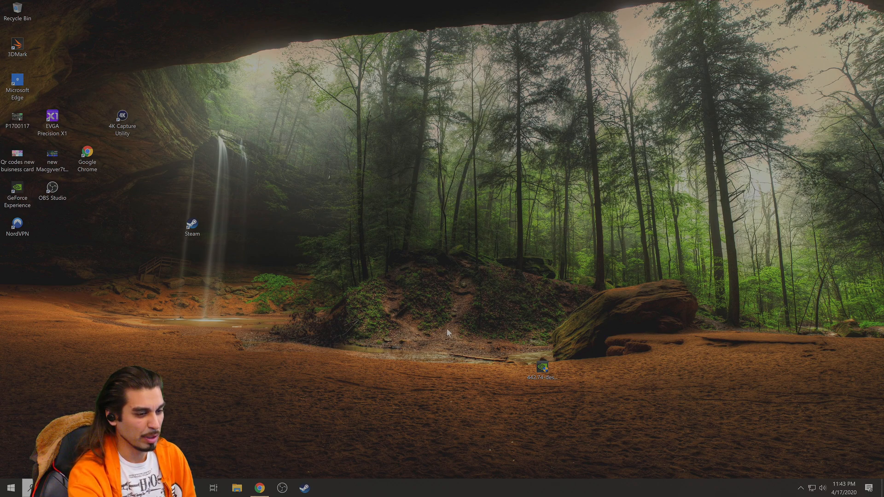
mouse_move(797, 441)
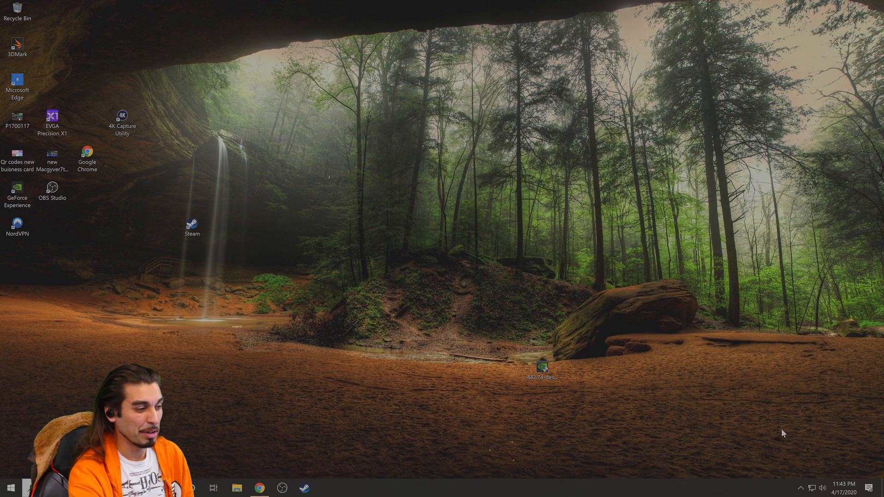
mouse_move(733, 437)
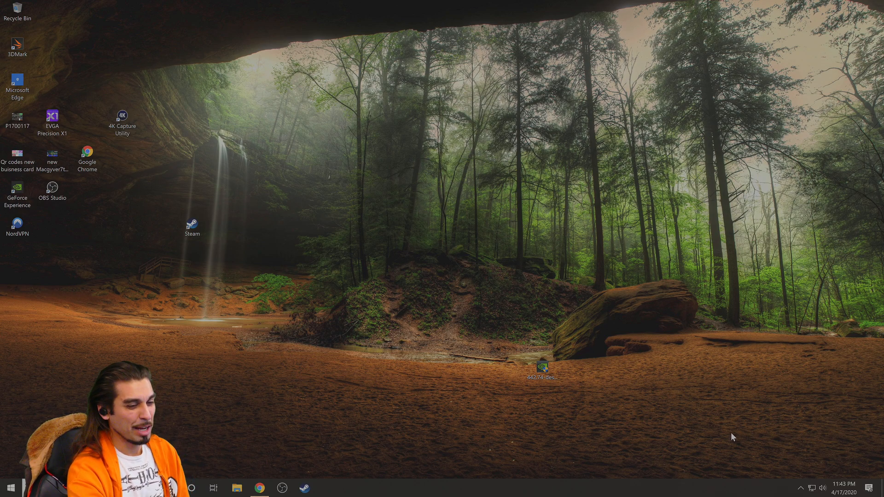